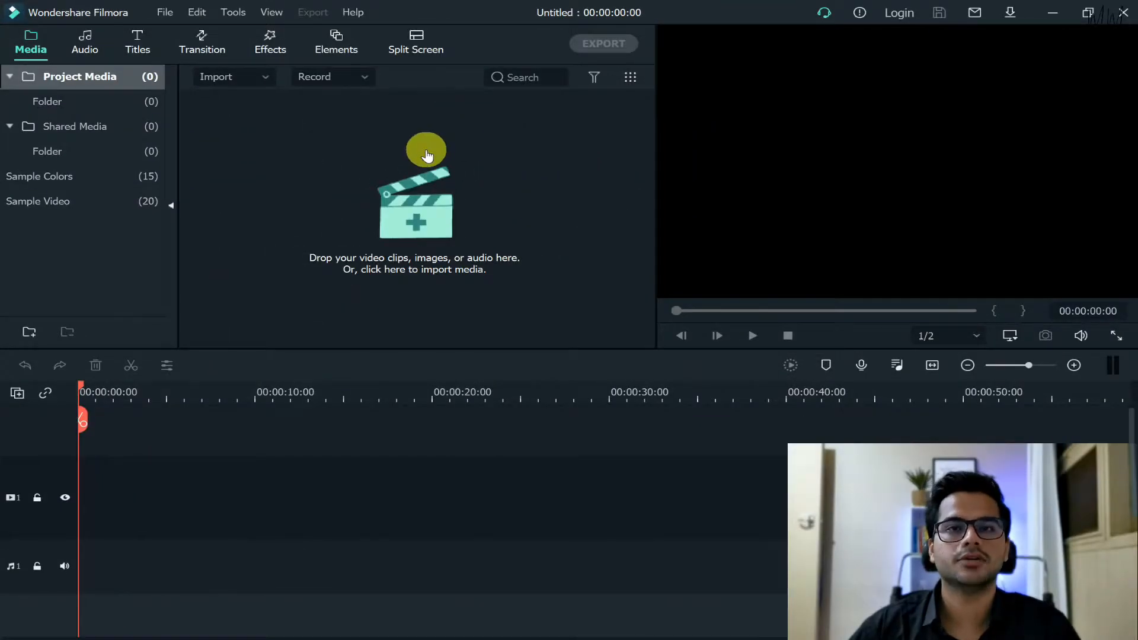
- Show the Sample Video library in the Media panel
click(43, 202)
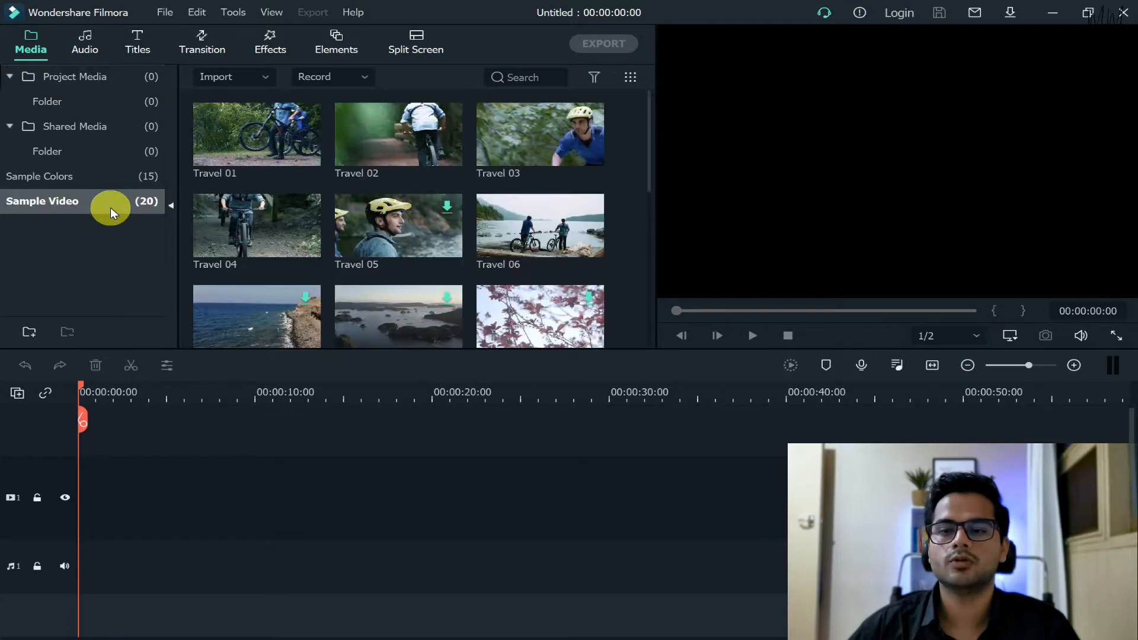
mouse_move(257, 145)
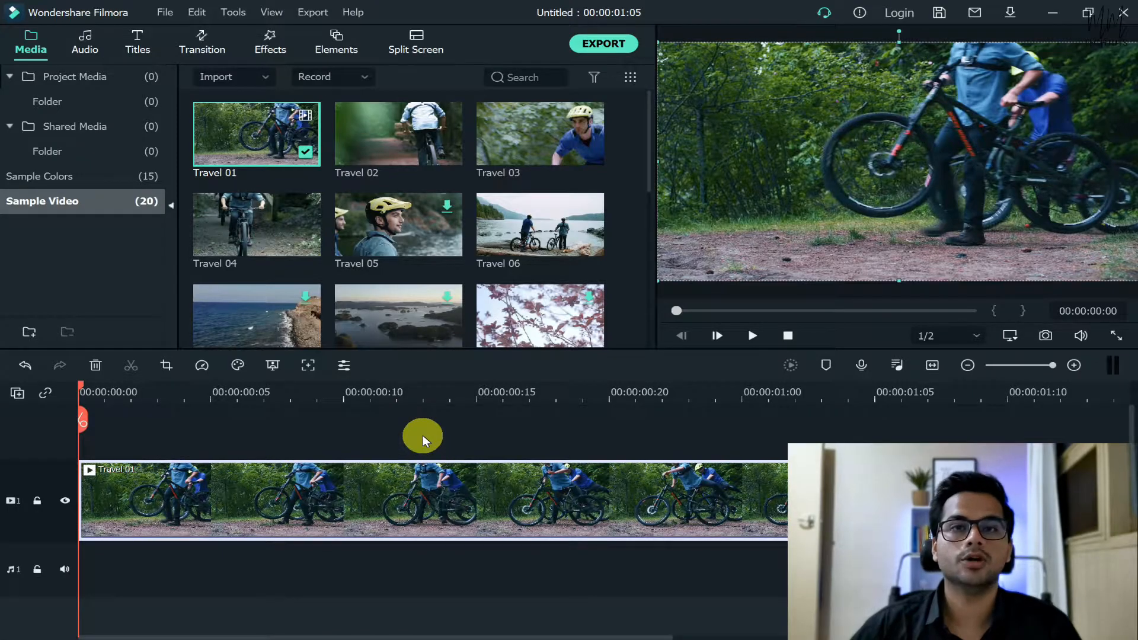
mouse_move(398, 138)
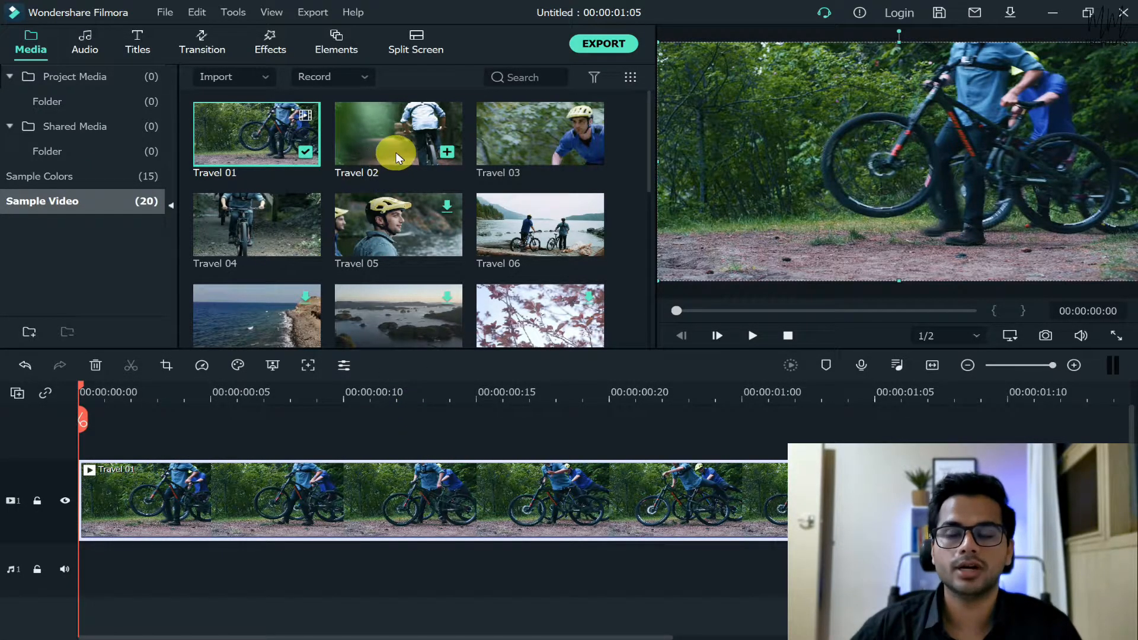
mouse_move(540, 134)
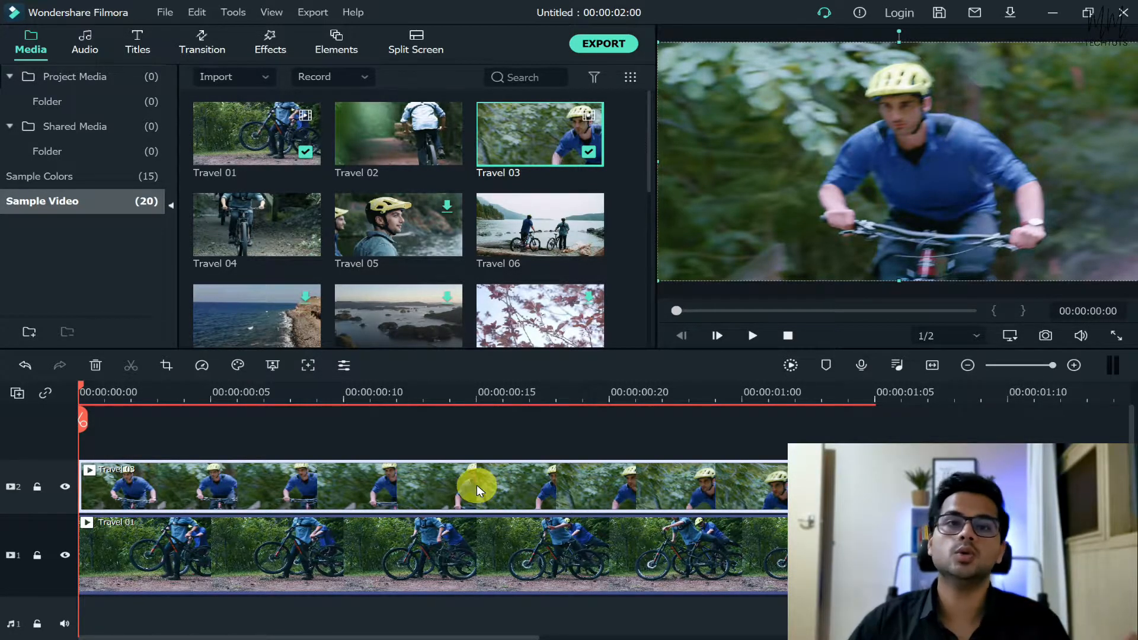
mouse_move(406, 493)
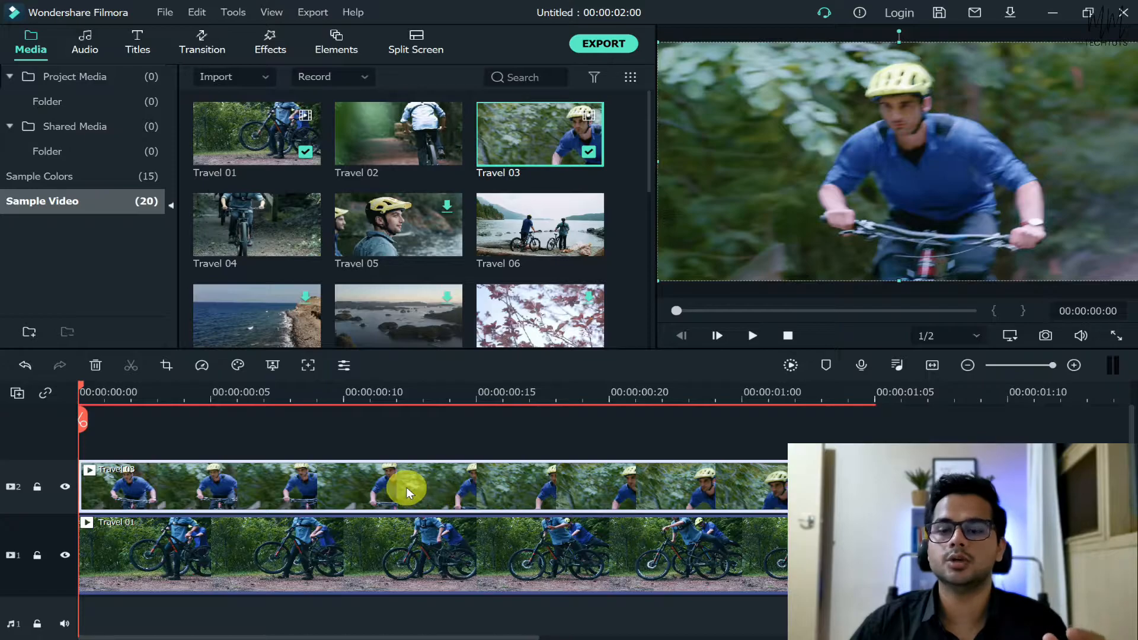
mouse_move(366, 486)
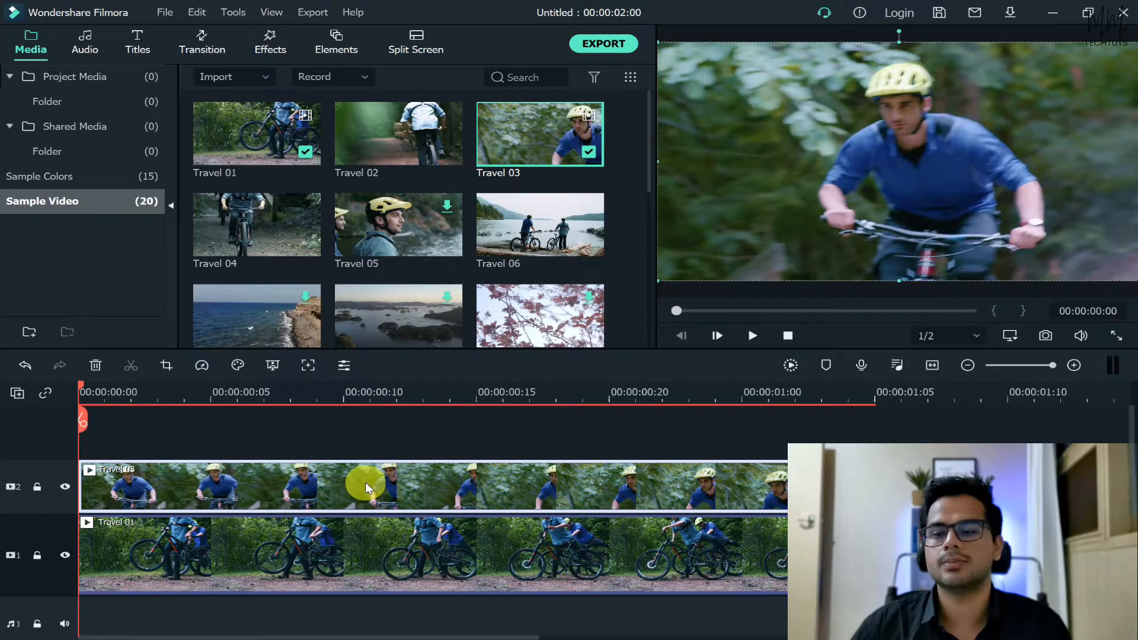
double_click(372, 486)
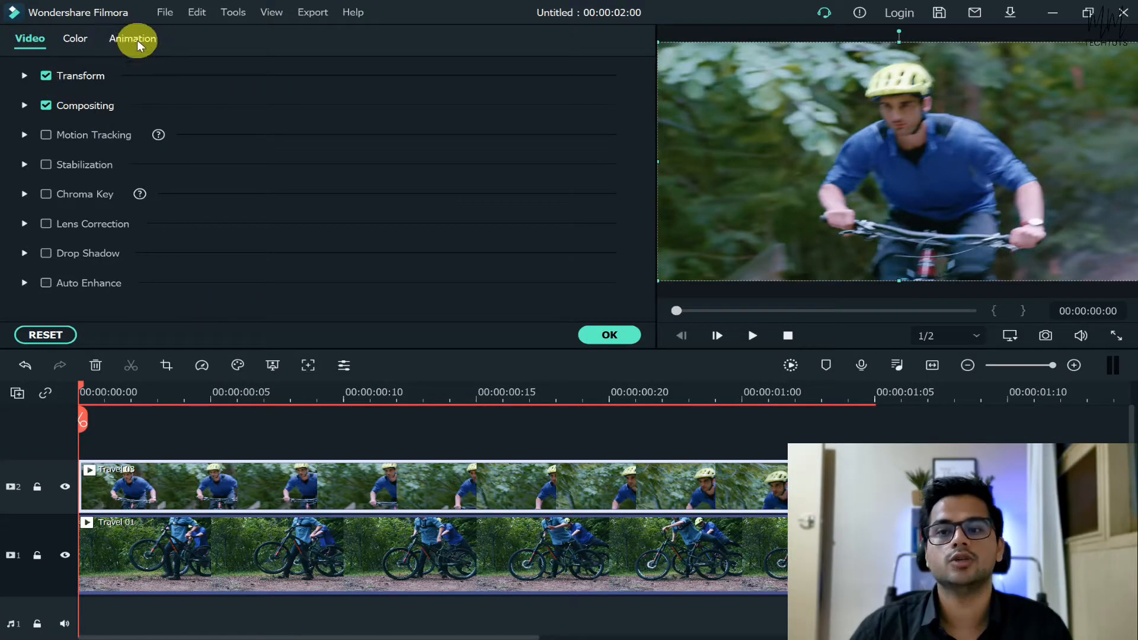
mouse_move(216, 428)
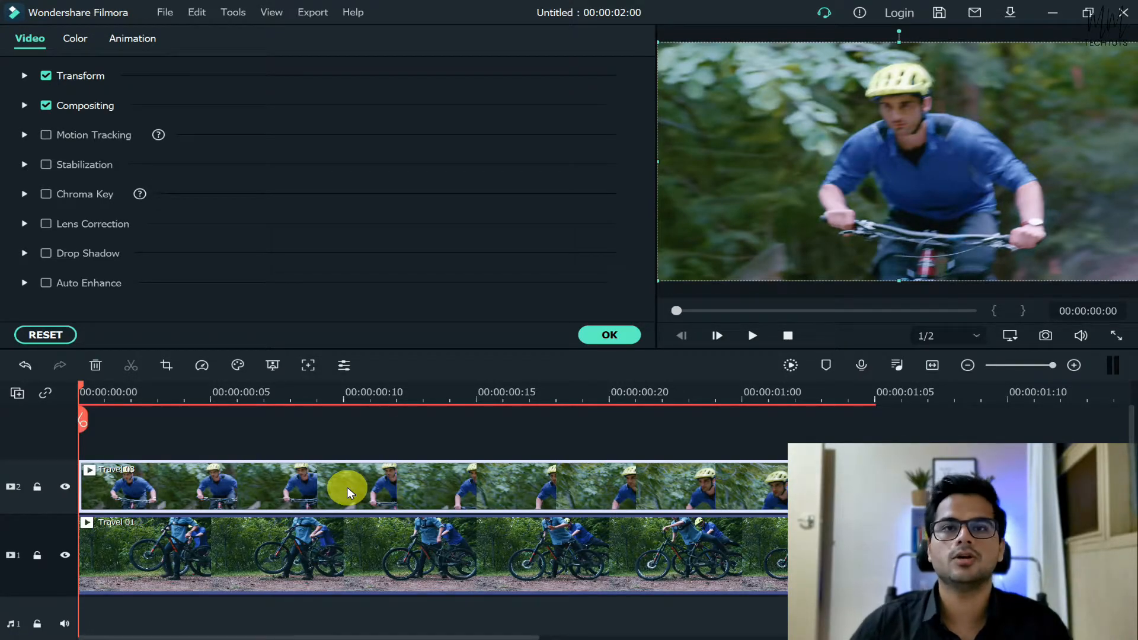
mouse_move(369, 496)
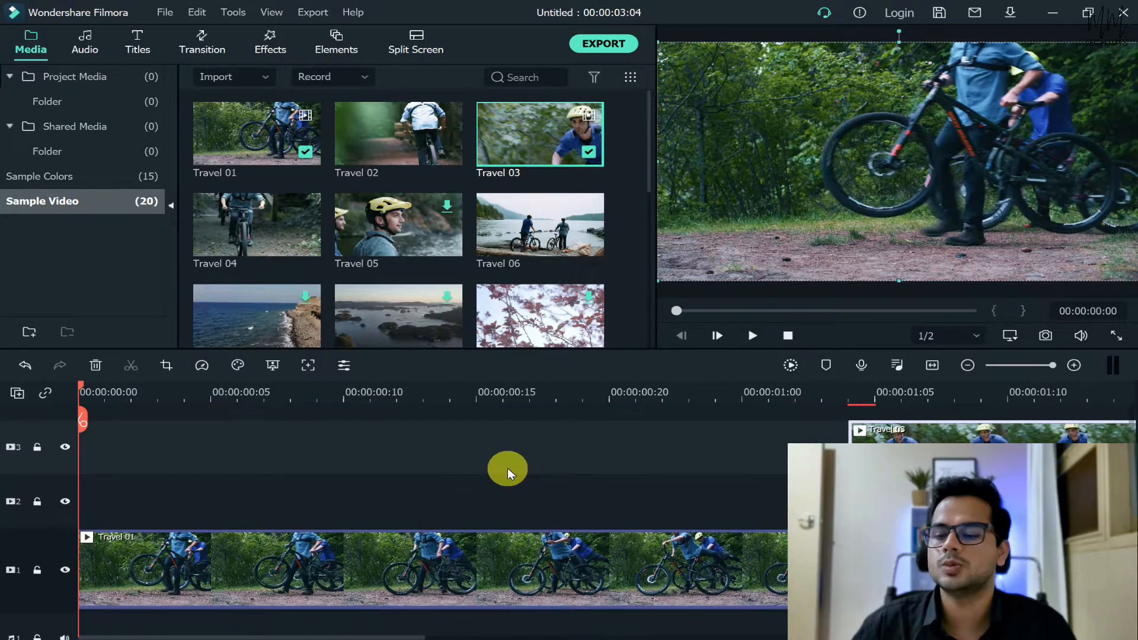
click(751, 336)
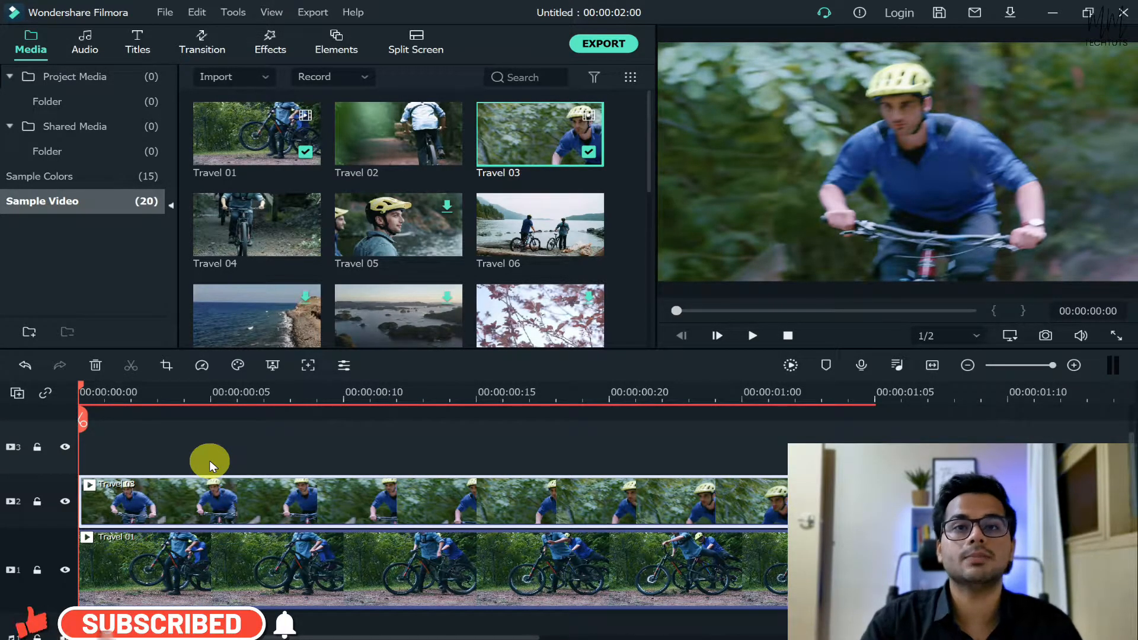
- Preview the layered Travel 03 and Travel 01 clips, then stop playback
click(752, 335)
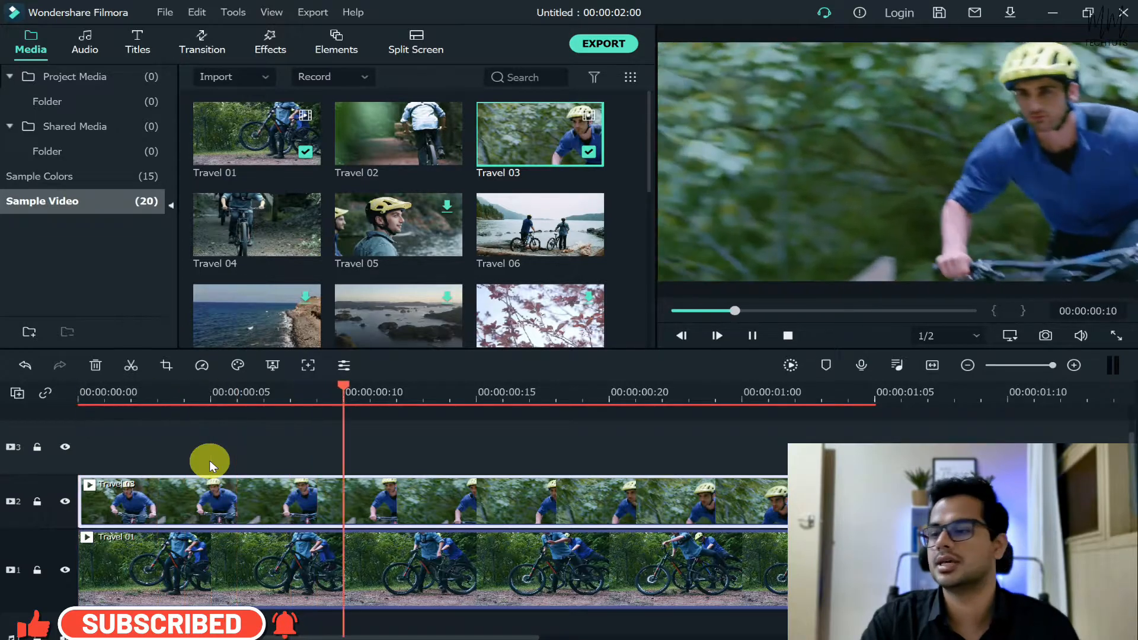
click(612, 392)
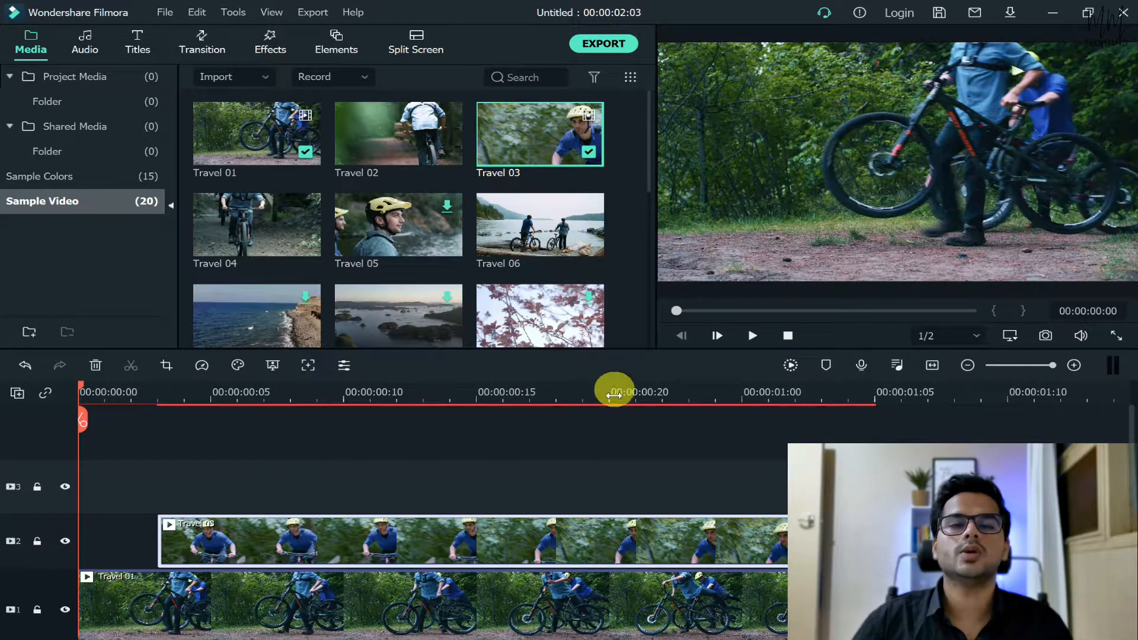
mouse_move(548, 484)
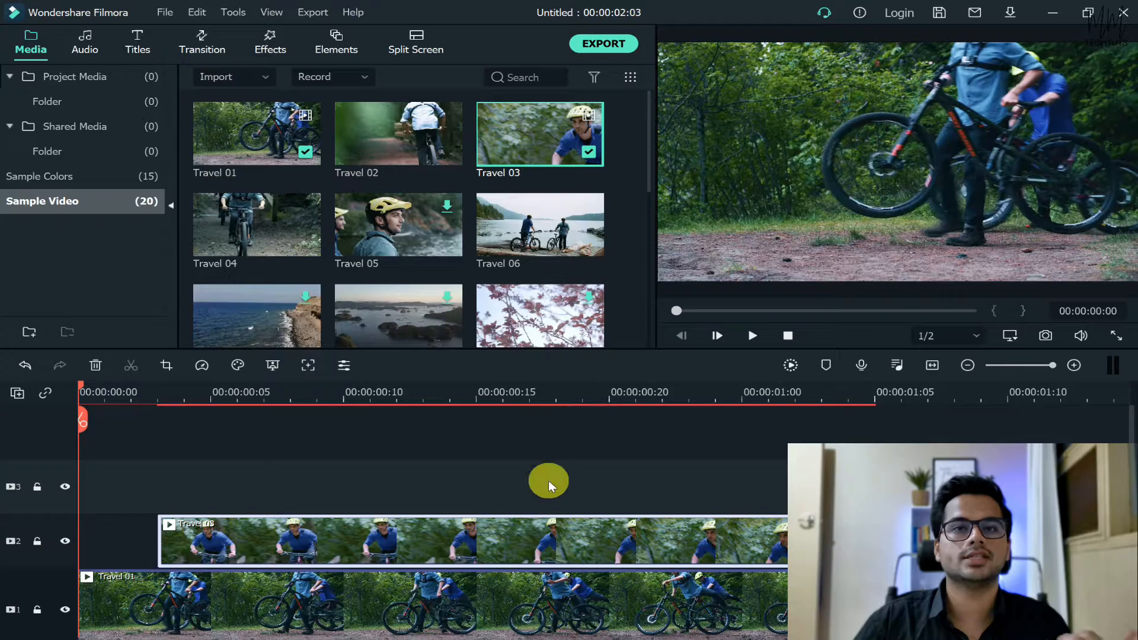
mouse_move(537, 465)
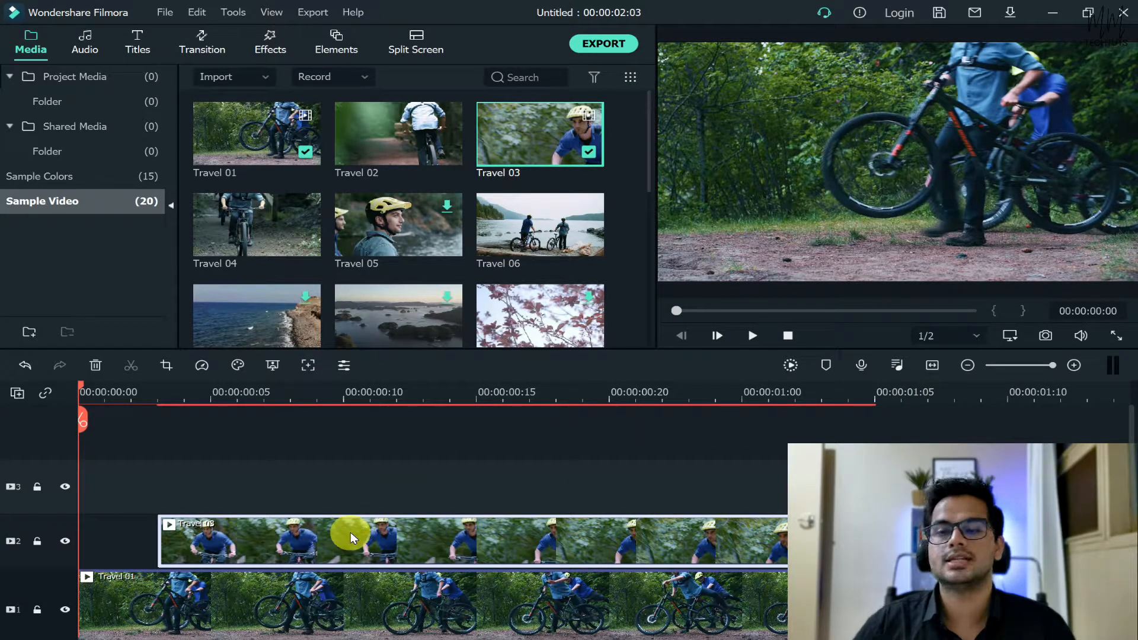
- Bring up the Travel 03 clip's animation presets
double_click(352, 540)
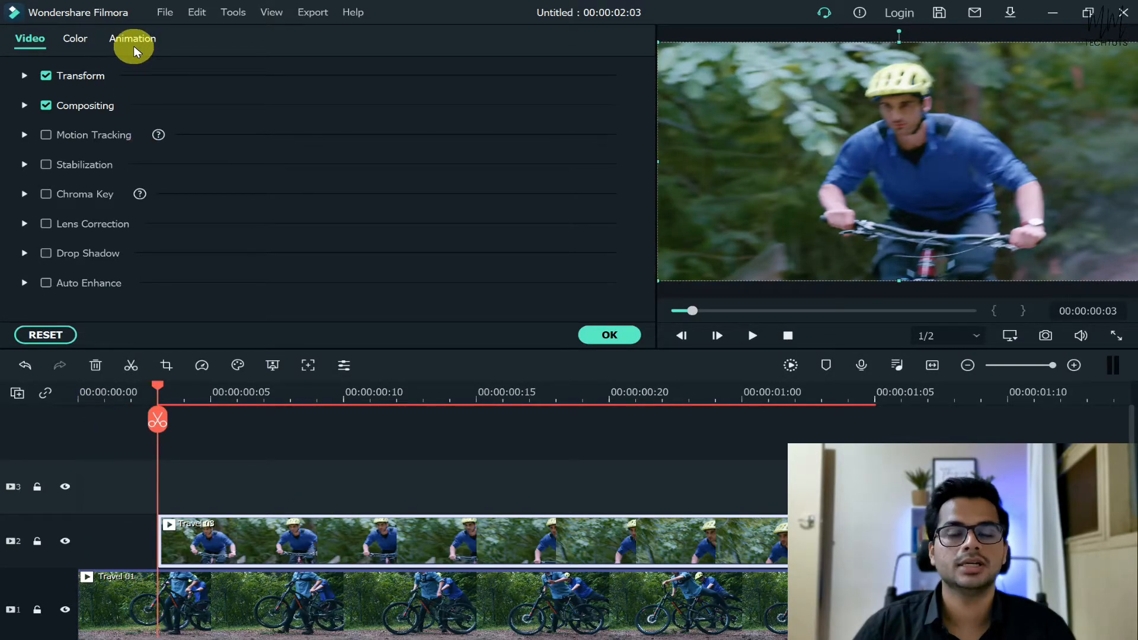
click(132, 38)
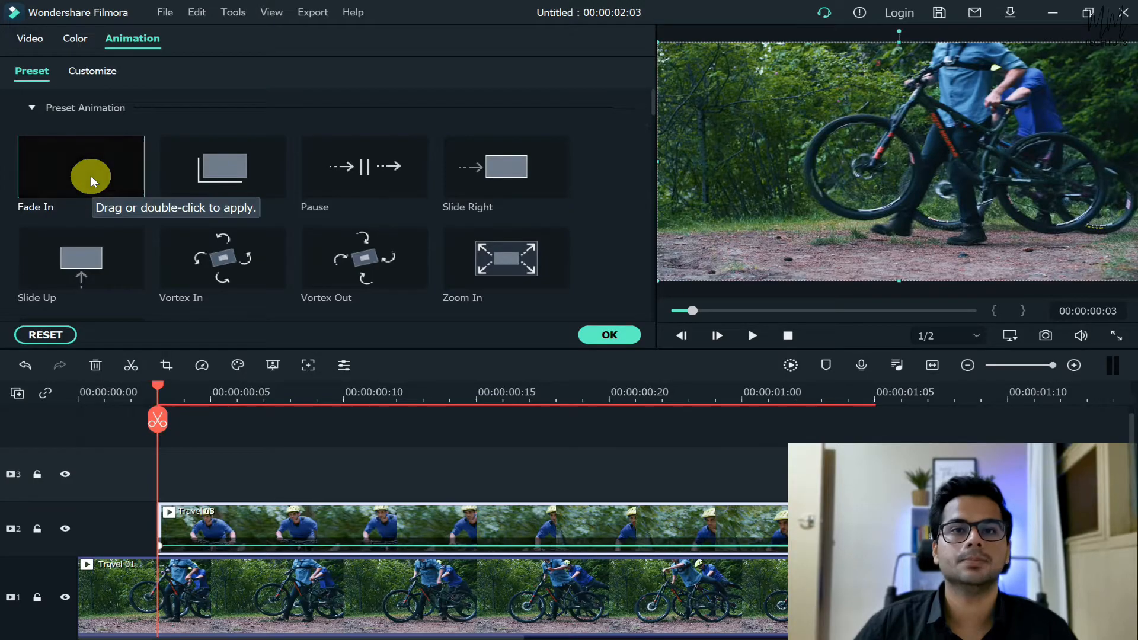
mouse_move(97, 168)
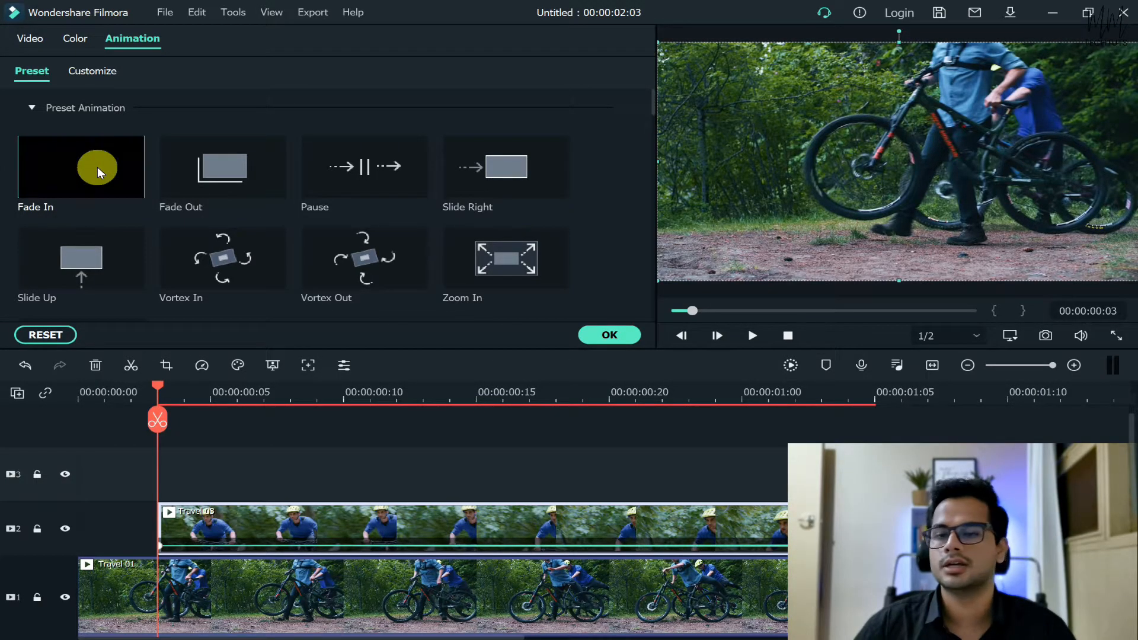
mouse_move(98, 171)
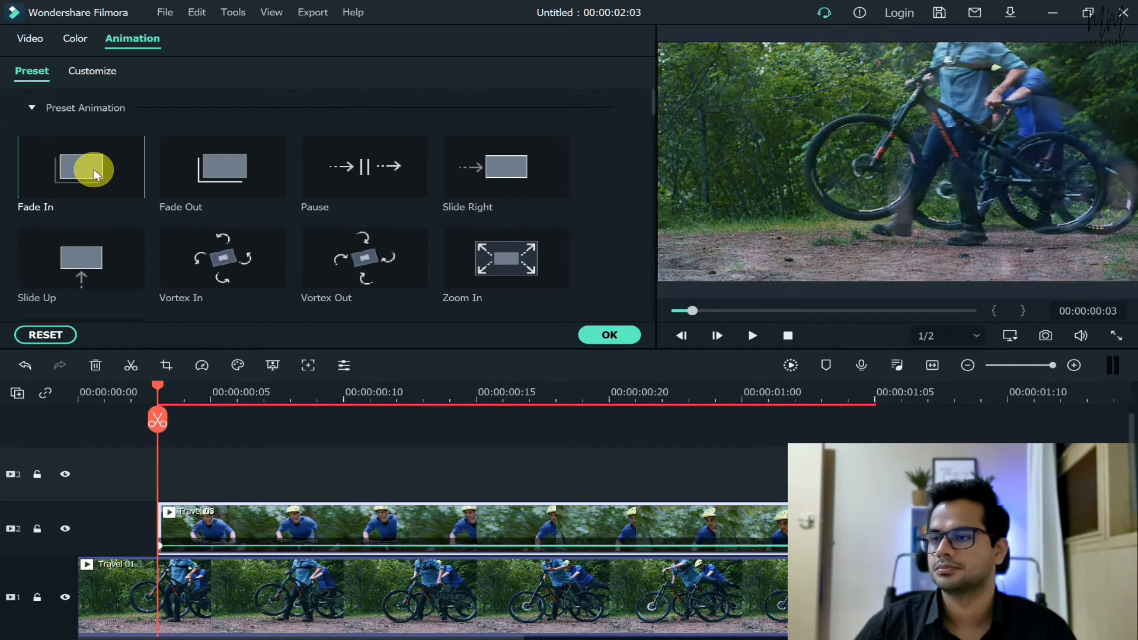
mouse_move(95, 170)
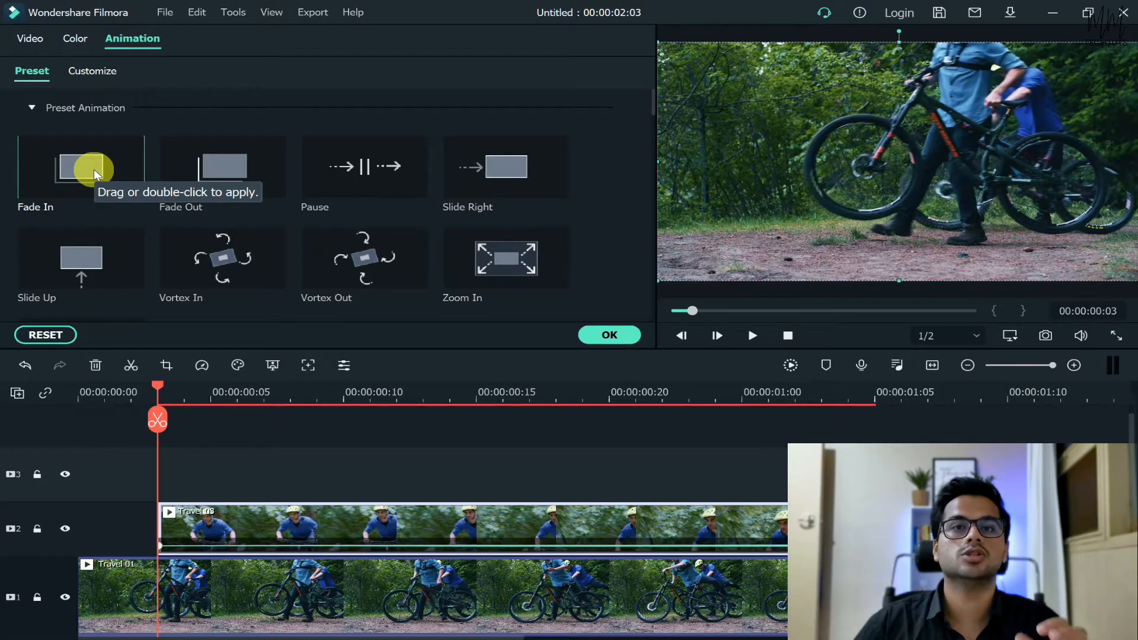
mouse_move(117, 322)
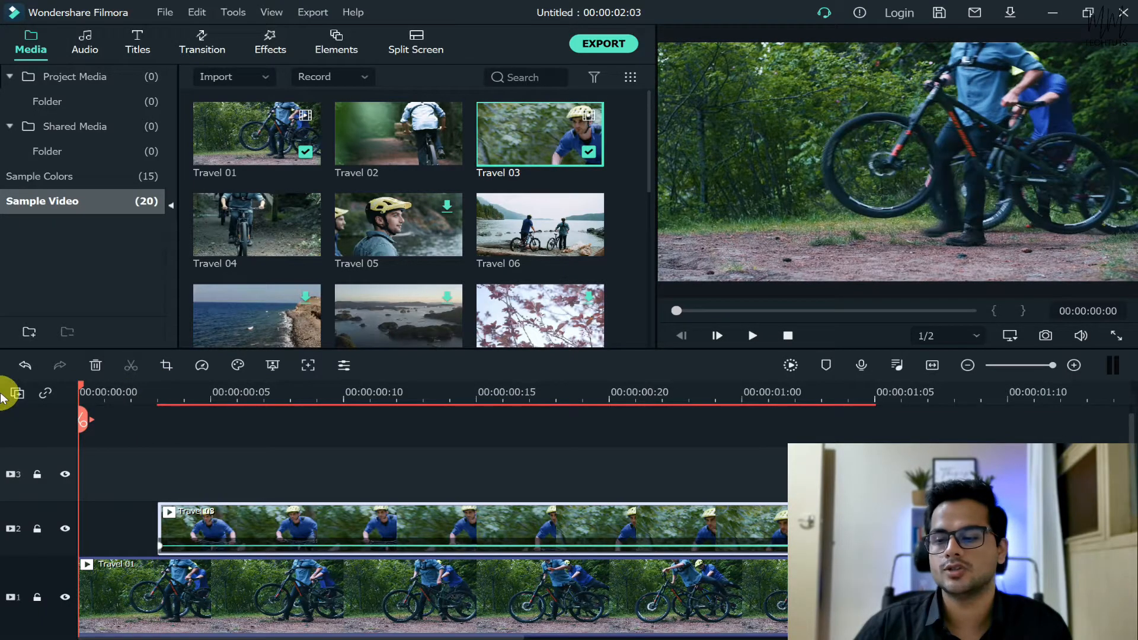
mouse_move(642, 462)
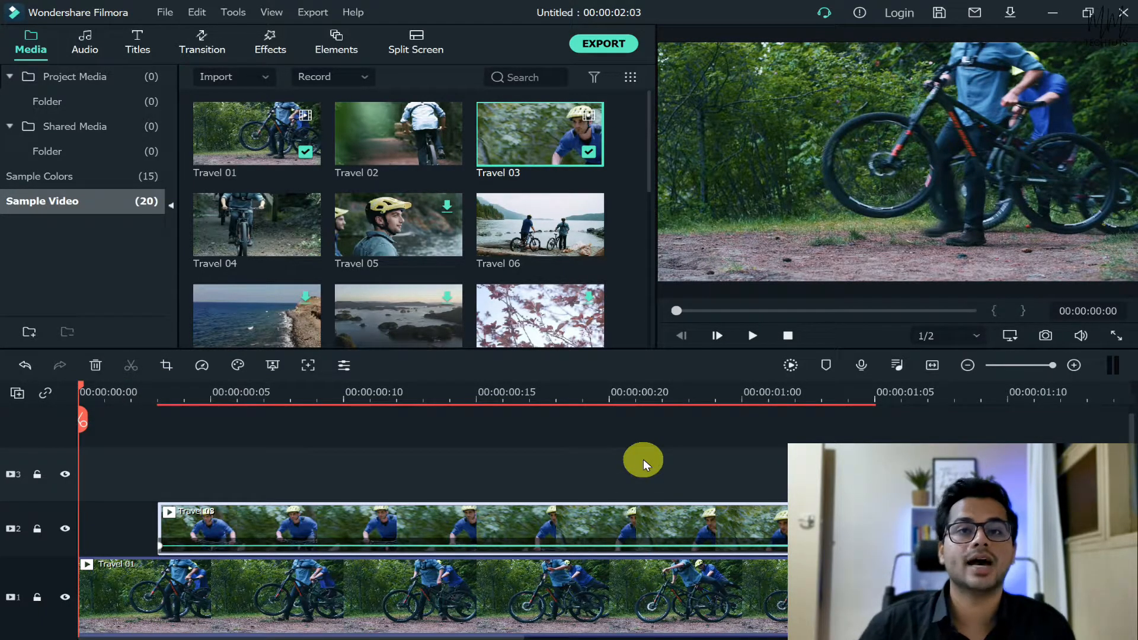
- Shorten the end of the Travel 03 b-roll to a brief overlay and preview playback
click(751, 335)
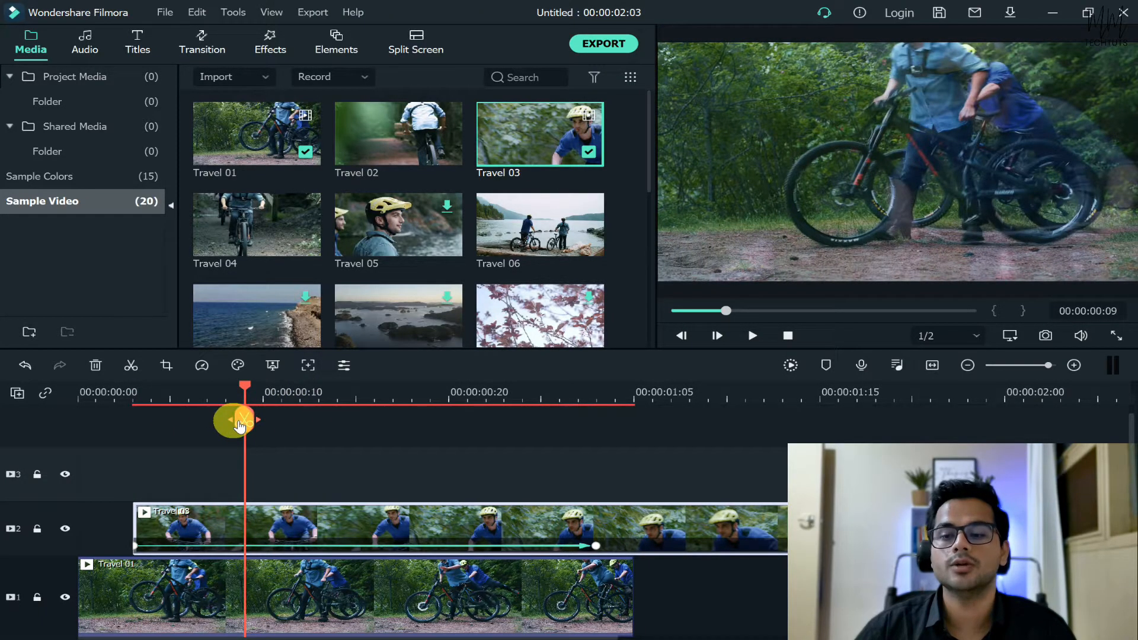
click(130, 365)
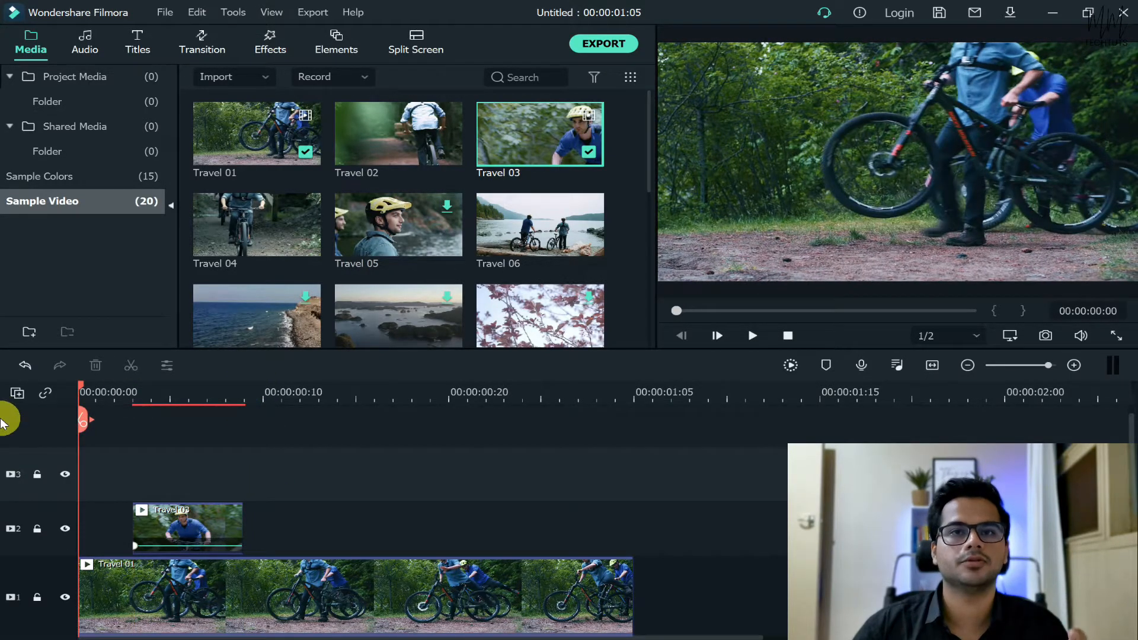
mouse_move(347, 467)
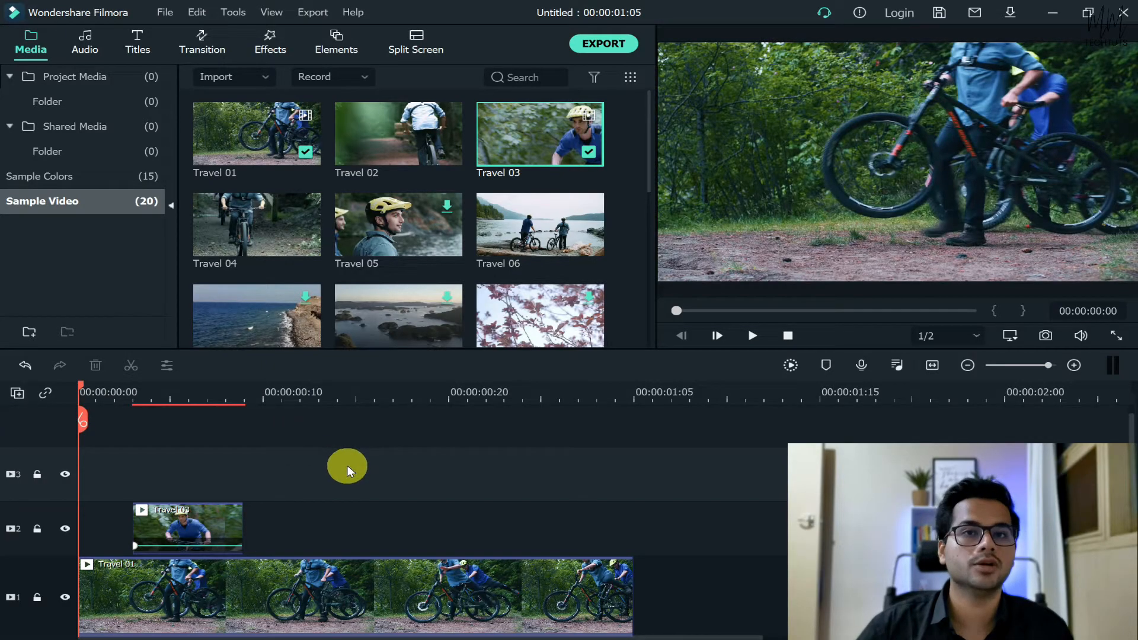
click(751, 335)
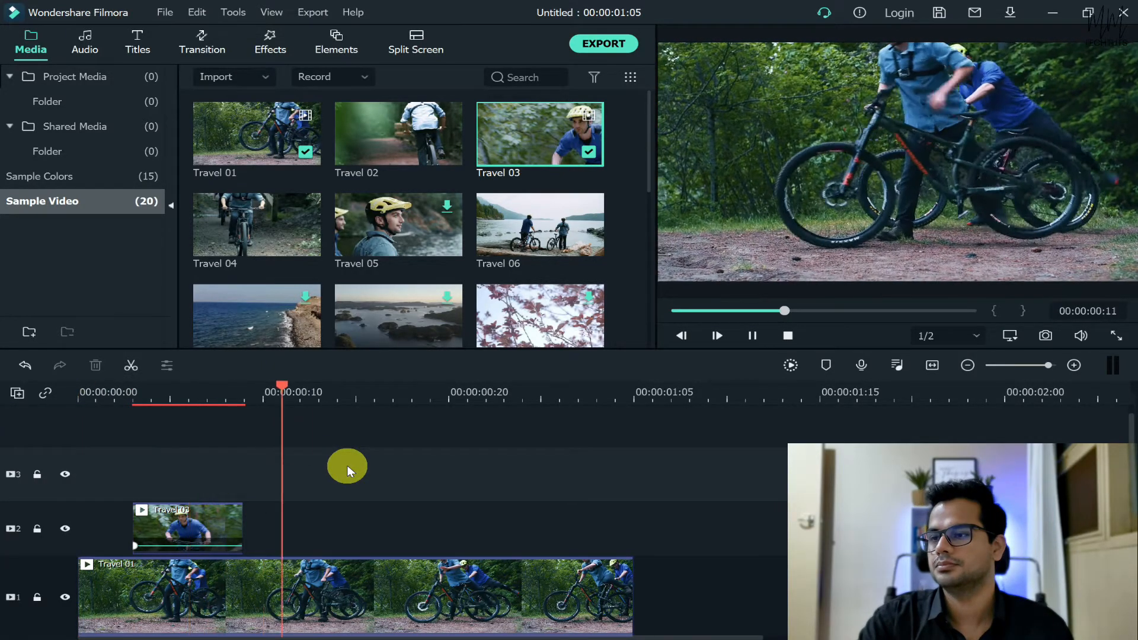